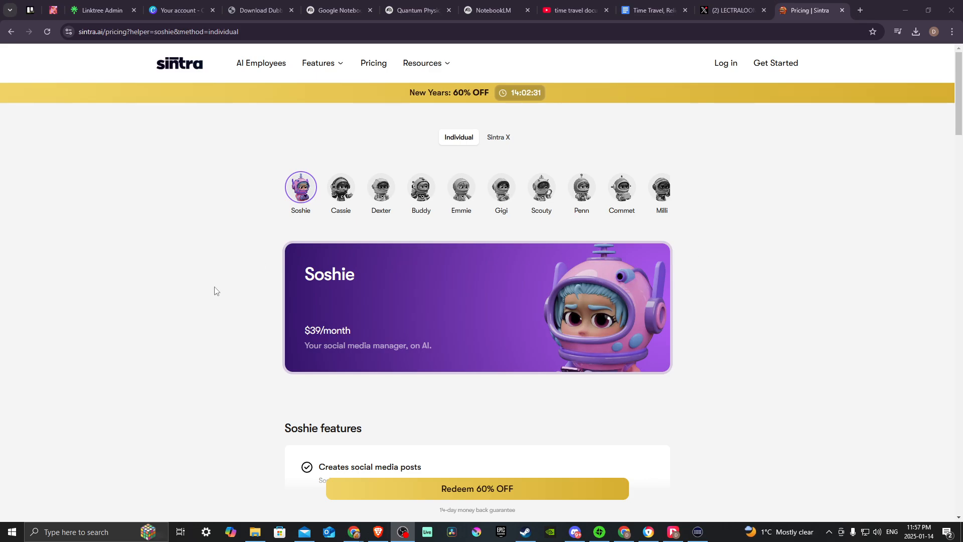
mouse_move(377, 342)
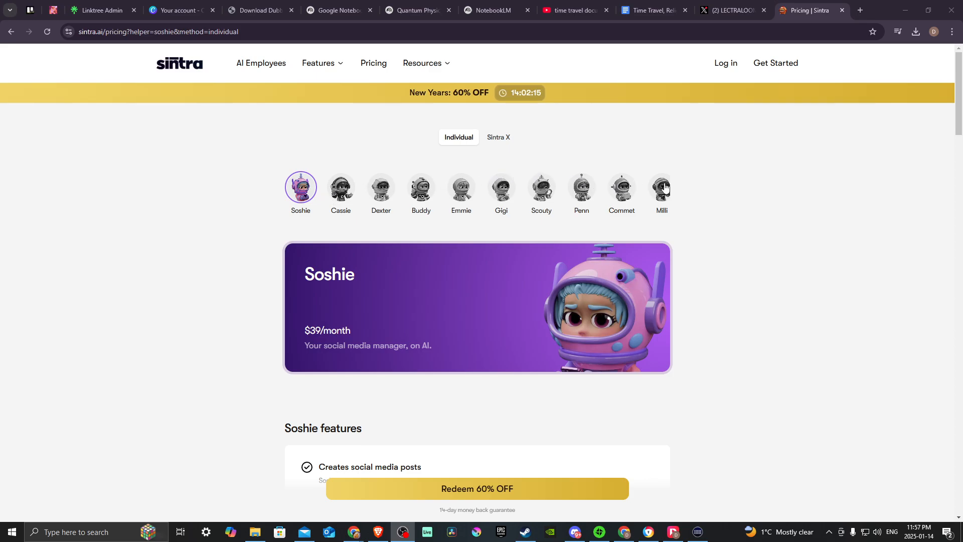
mouse_move(301, 347)
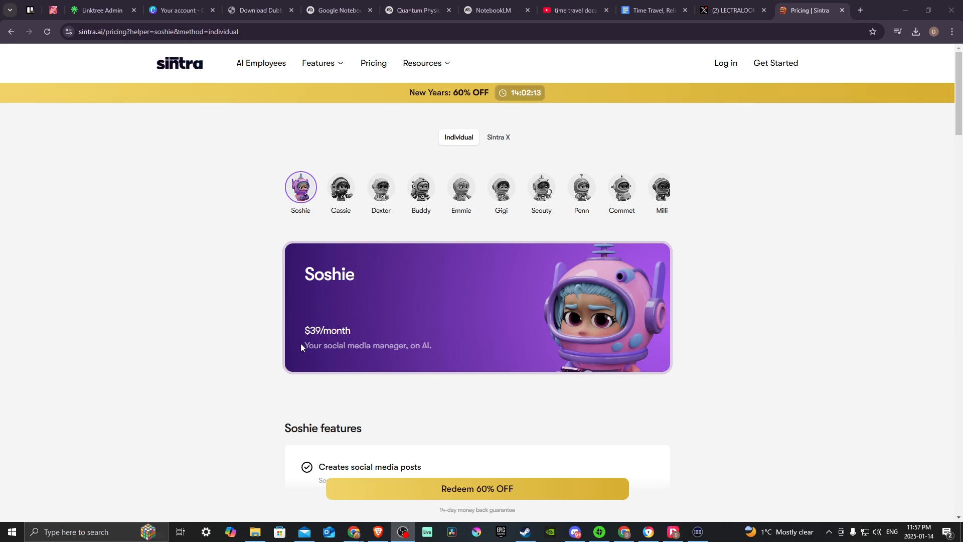
mouse_move(466, 342)
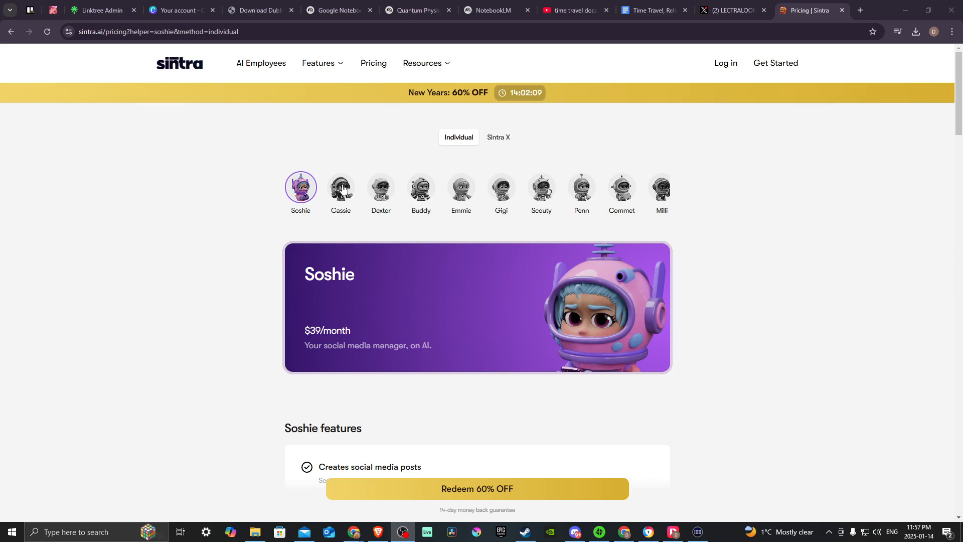
mouse_move(573, 208)
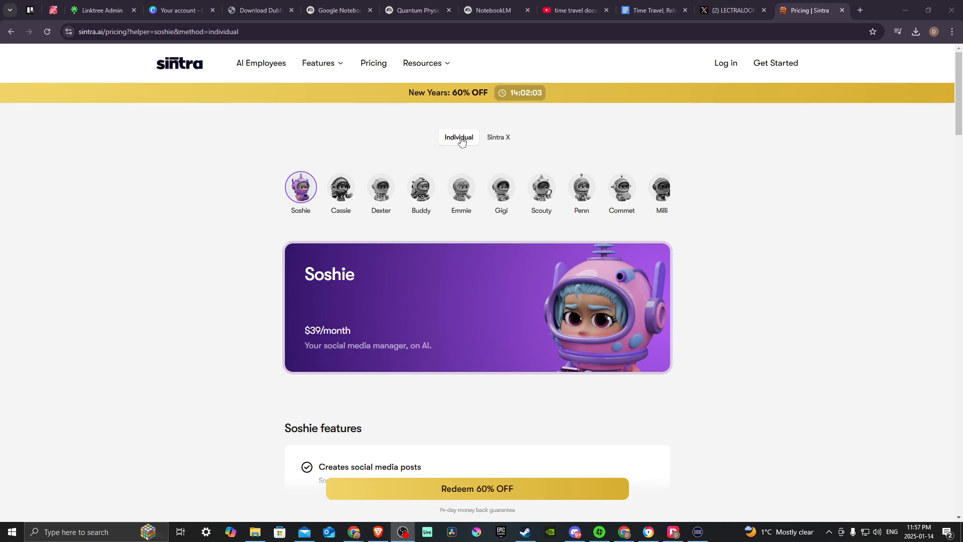
- Switch to the Sintra X plan with all 12+ helpers and 90+ power-ups at $97/month
left_click(498, 137)
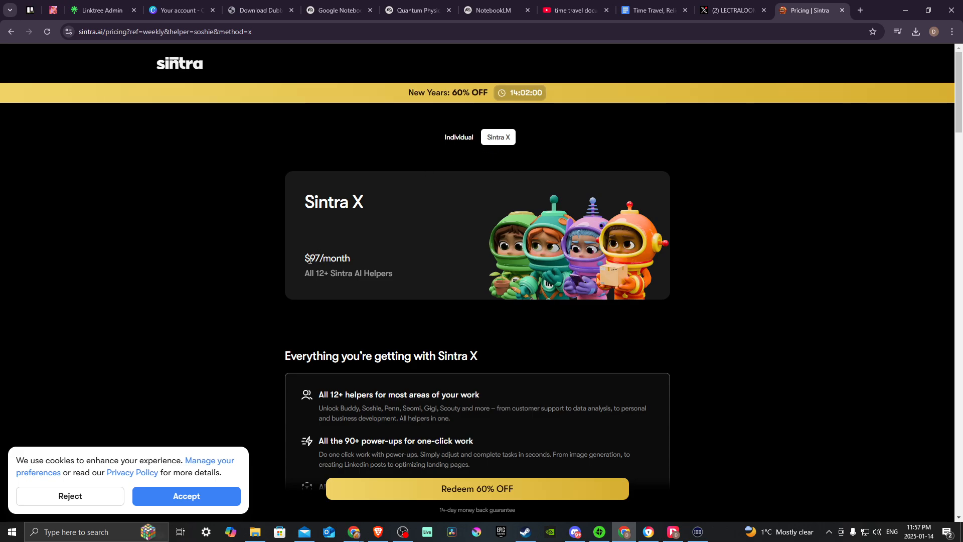
mouse_move(314, 283)
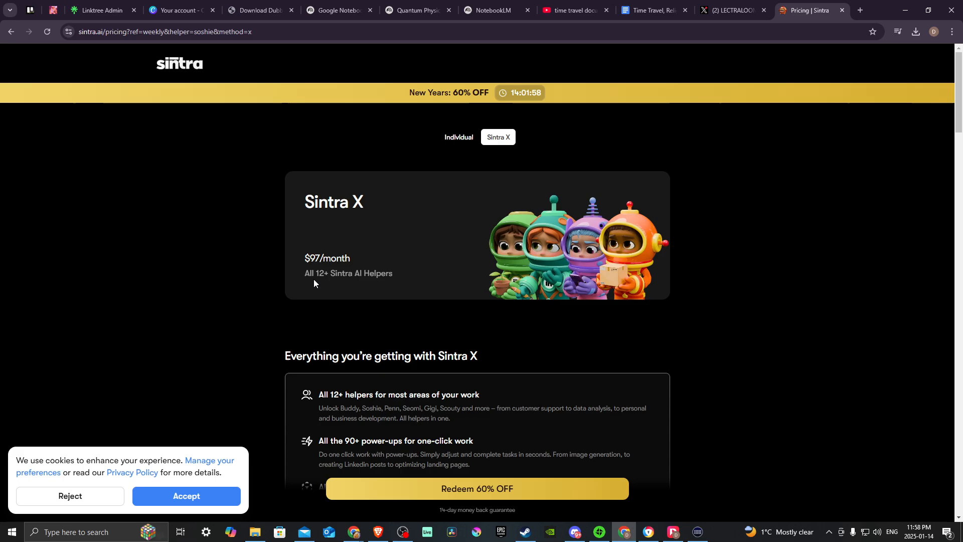
mouse_move(364, 272)
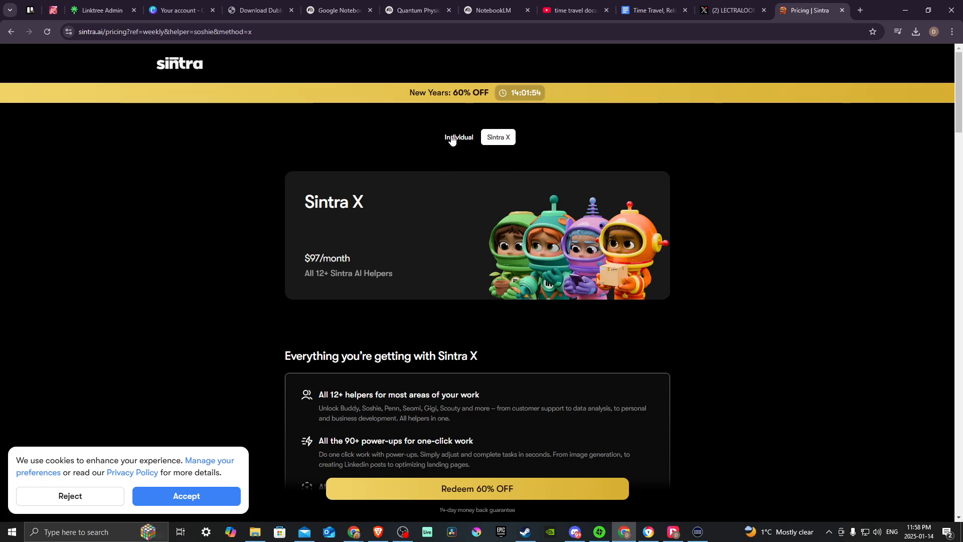
- Return to Individual plans and view Cassie, Dexter, Buddy, Emmie and Gigi's plans
left_click(458, 137)
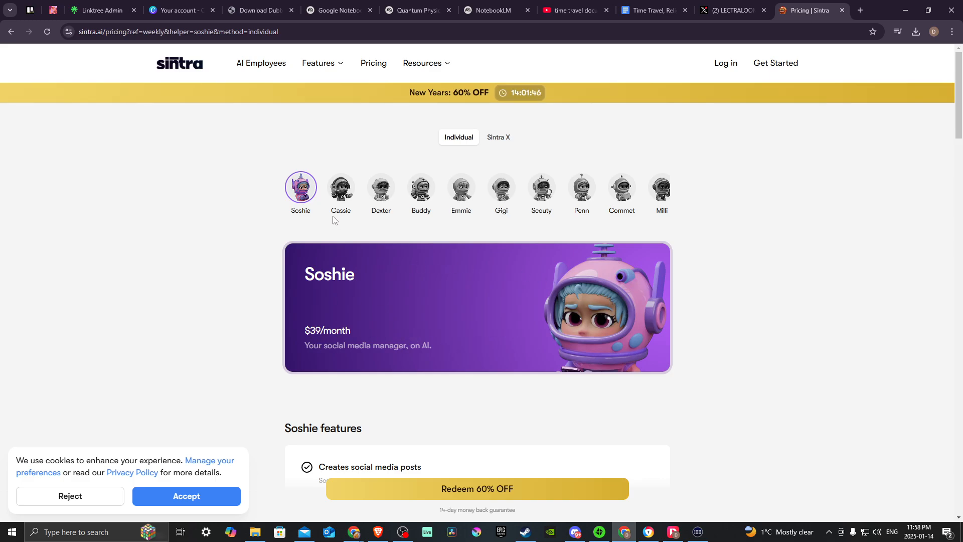
mouse_move(343, 193)
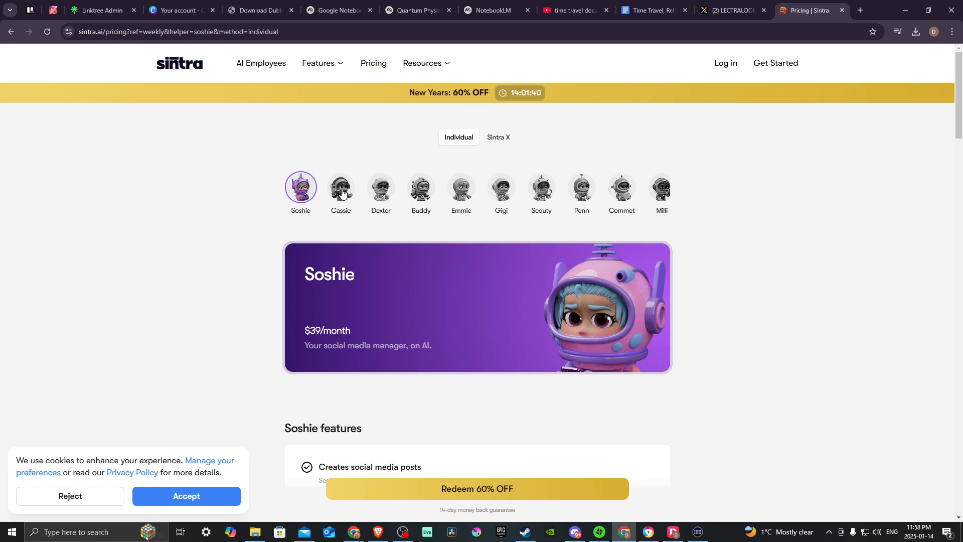
left_click(340, 189)
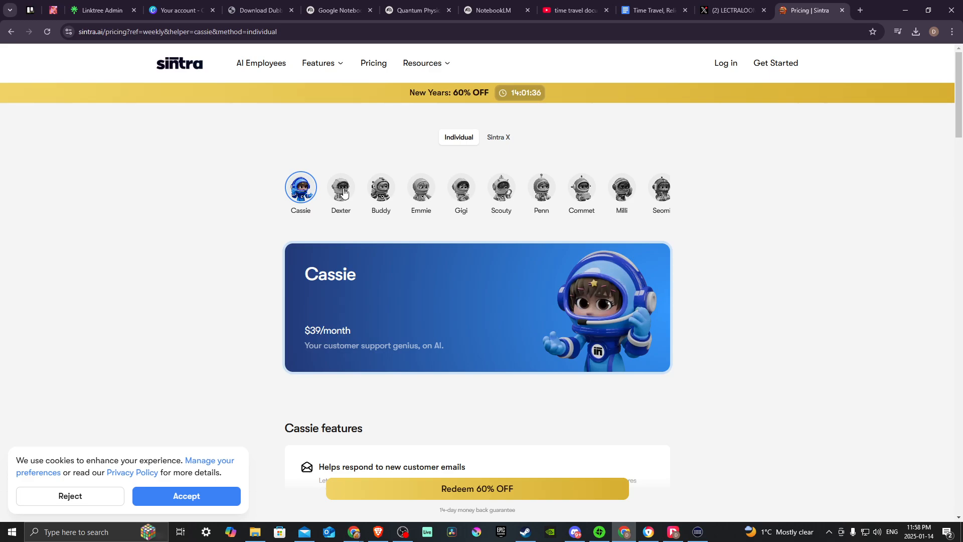
left_click(340, 189)
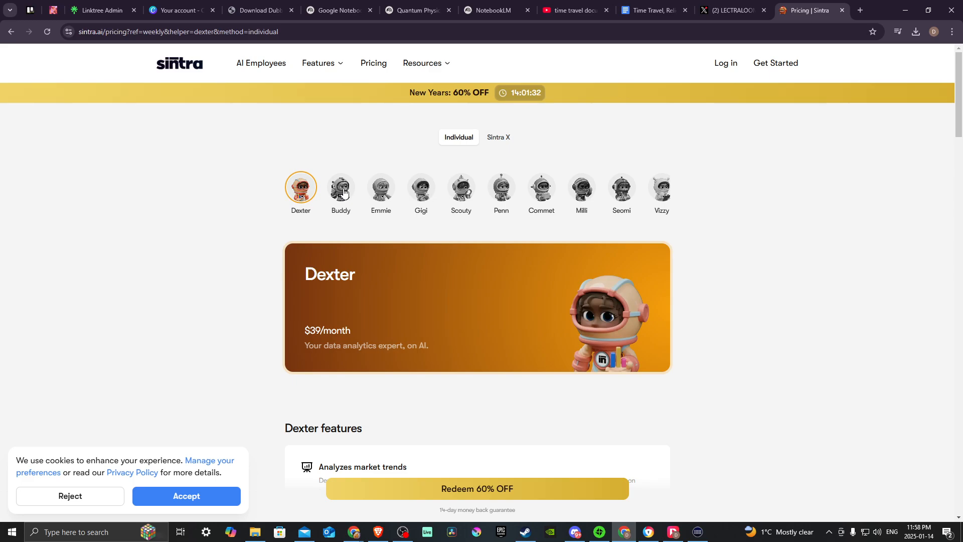
left_click(340, 189)
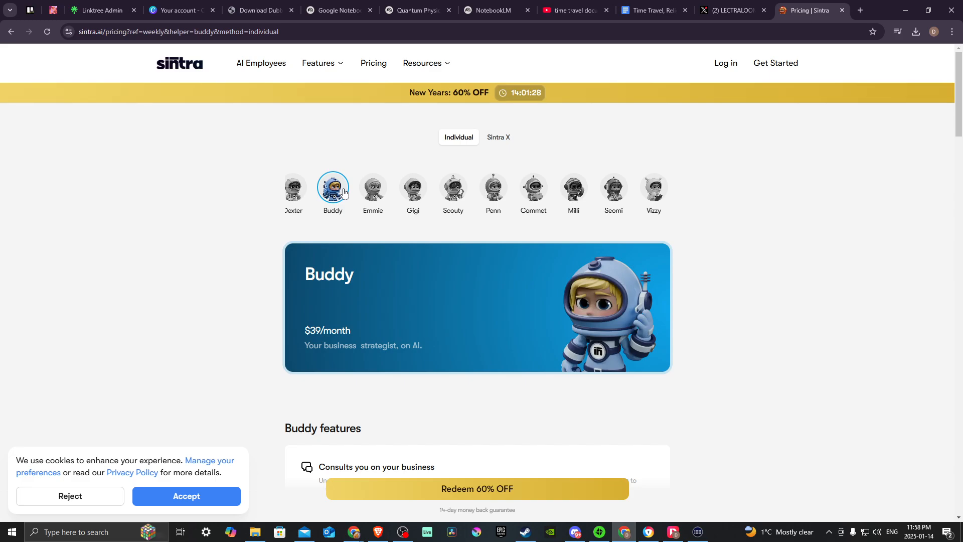
mouse_move(372, 196)
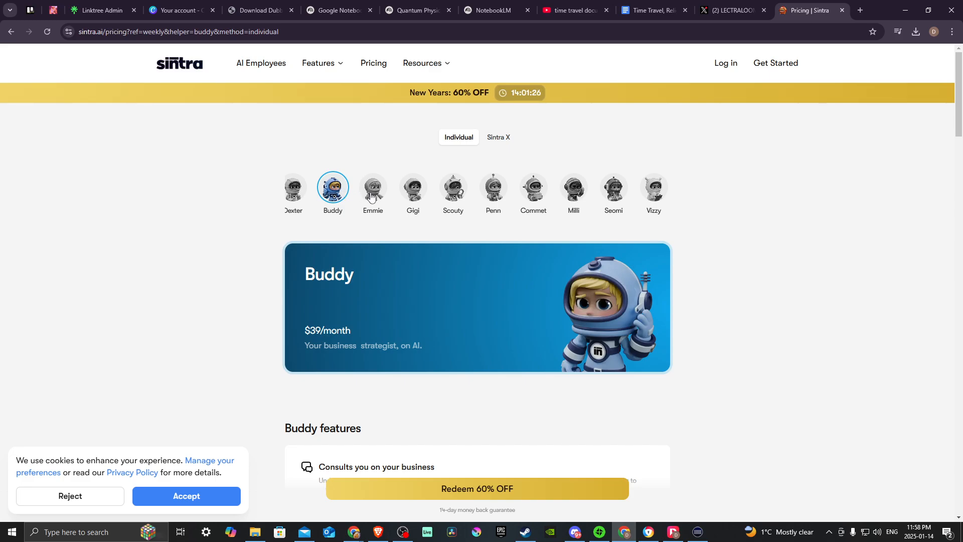
left_click(372, 189)
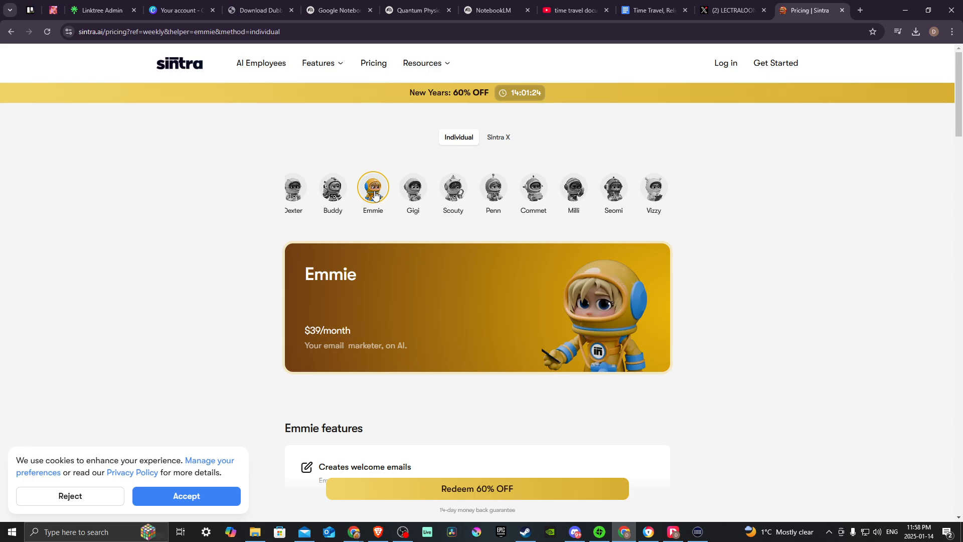
mouse_move(429, 195)
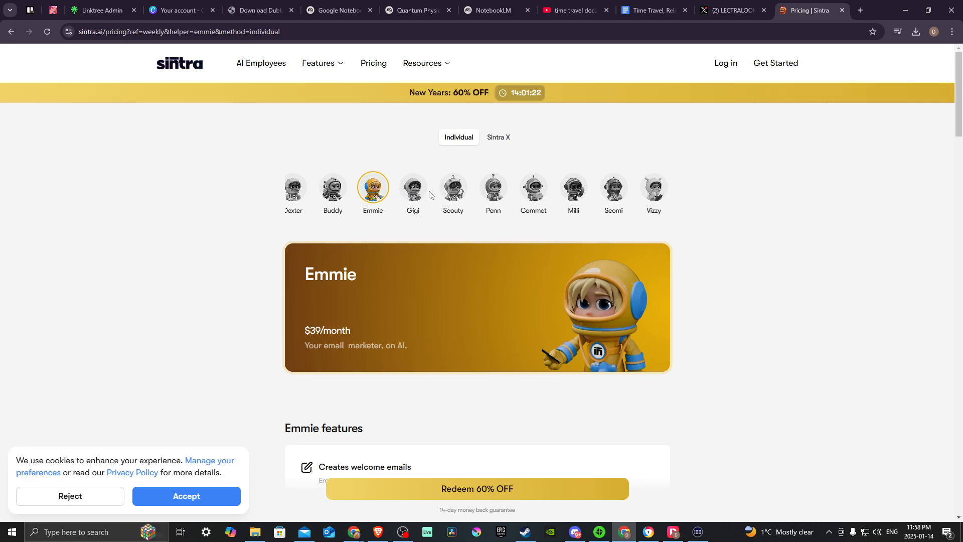
left_click(412, 189)
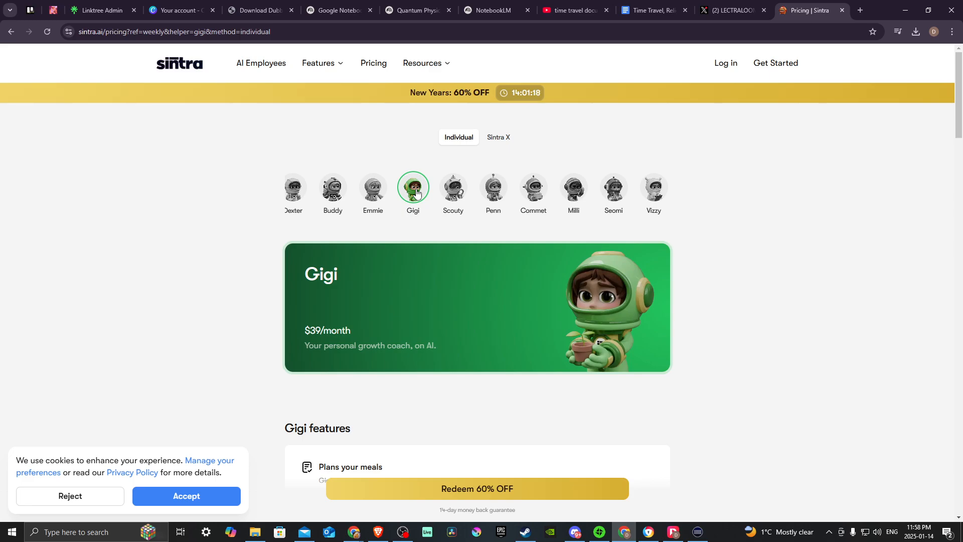
- View Scouty, Penn, Commet, Milli, Seomi and Vizzy's $39/month plans
left_click(452, 188)
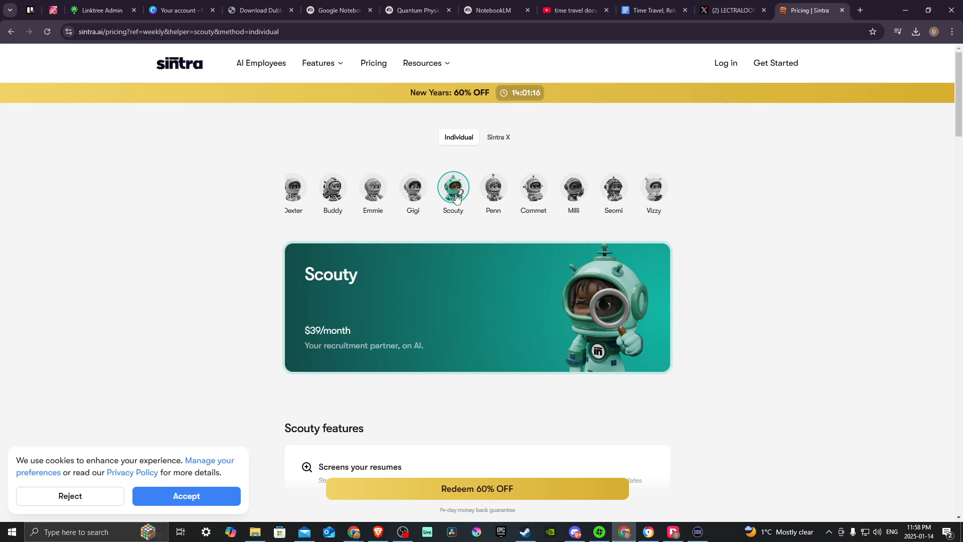
mouse_move(501, 195)
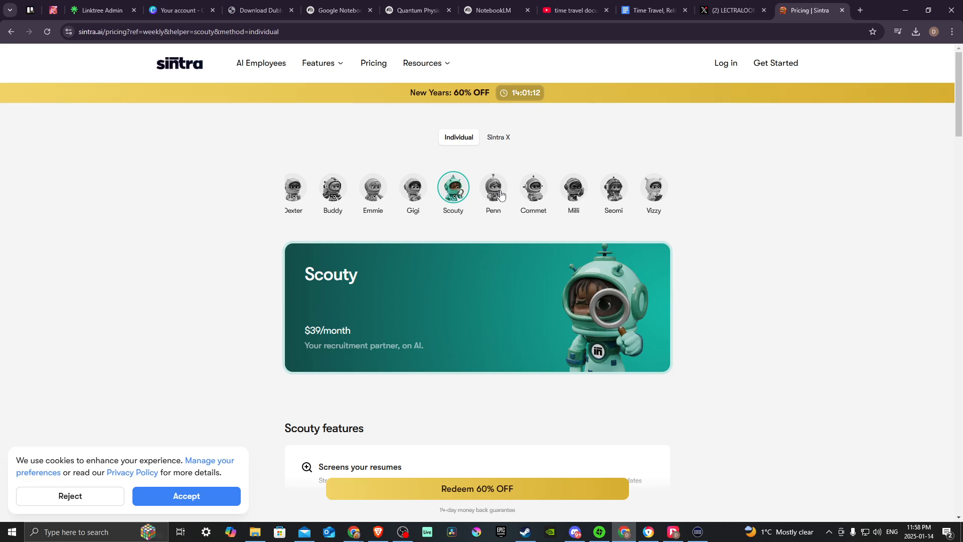
left_click(493, 189)
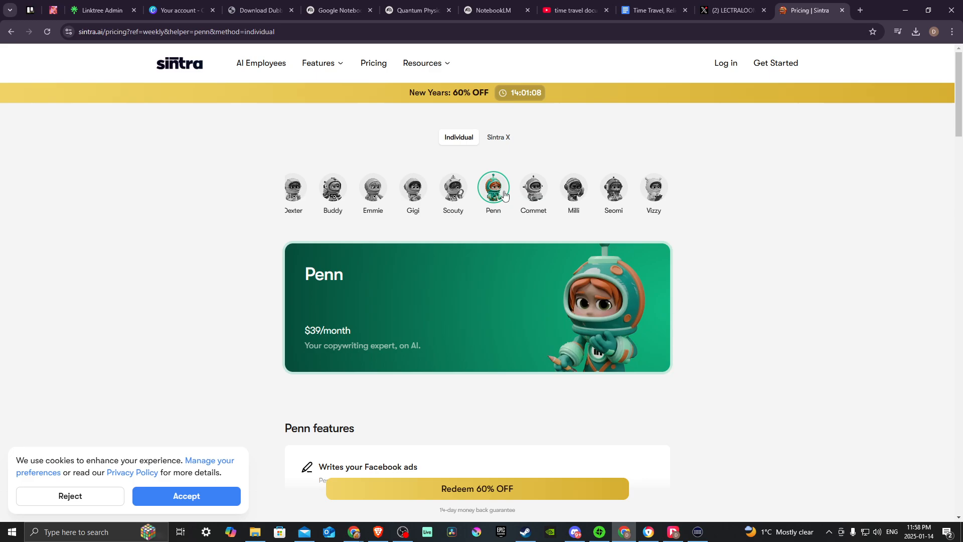
left_click(533, 188)
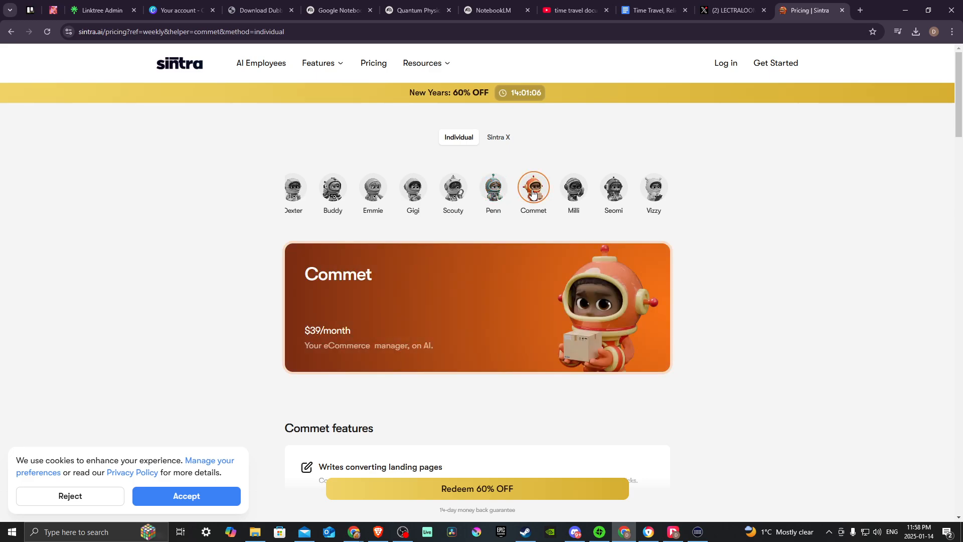
mouse_move(555, 197)
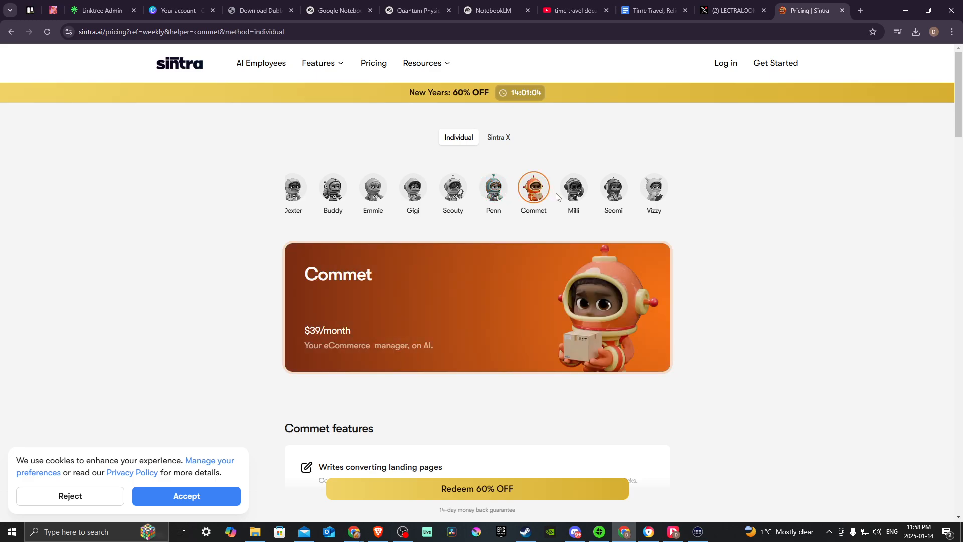
left_click(572, 186)
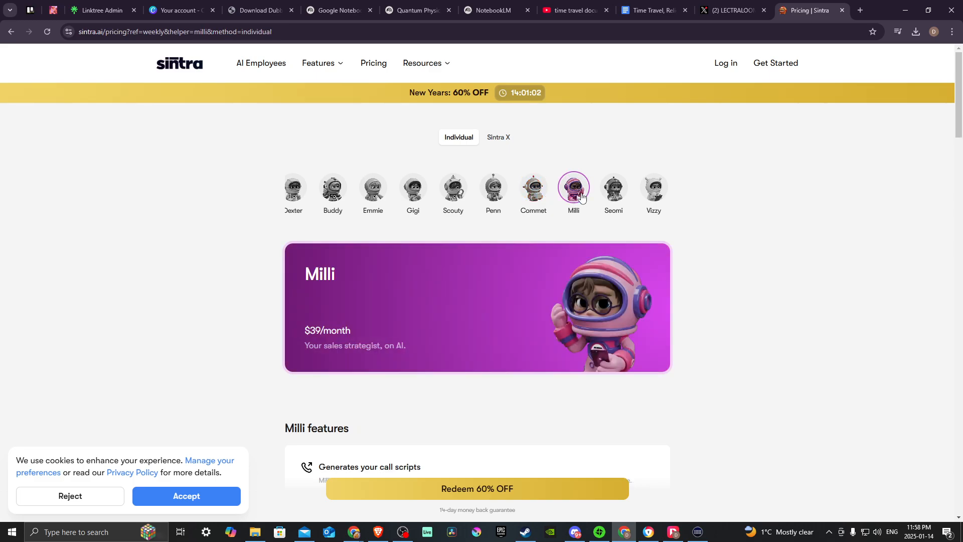
left_click(612, 187)
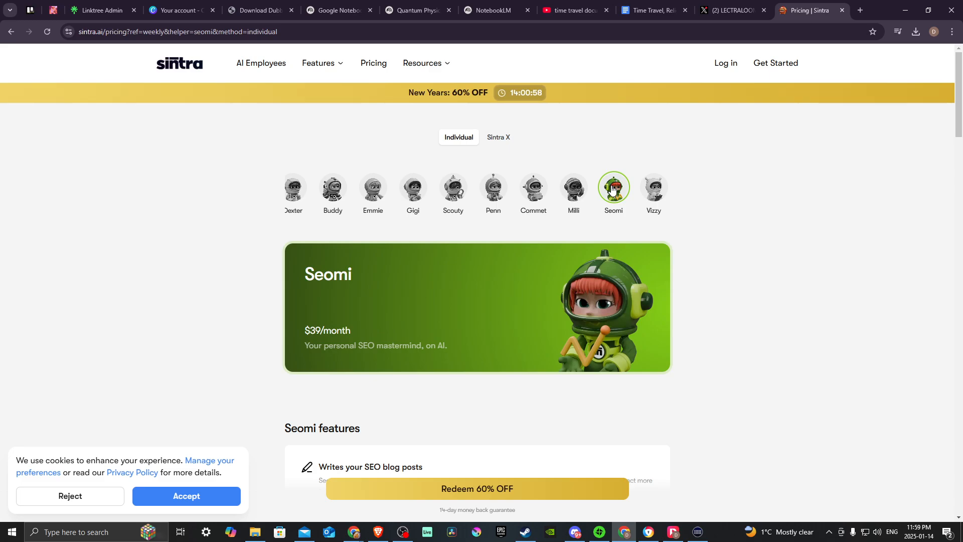
left_click(653, 188)
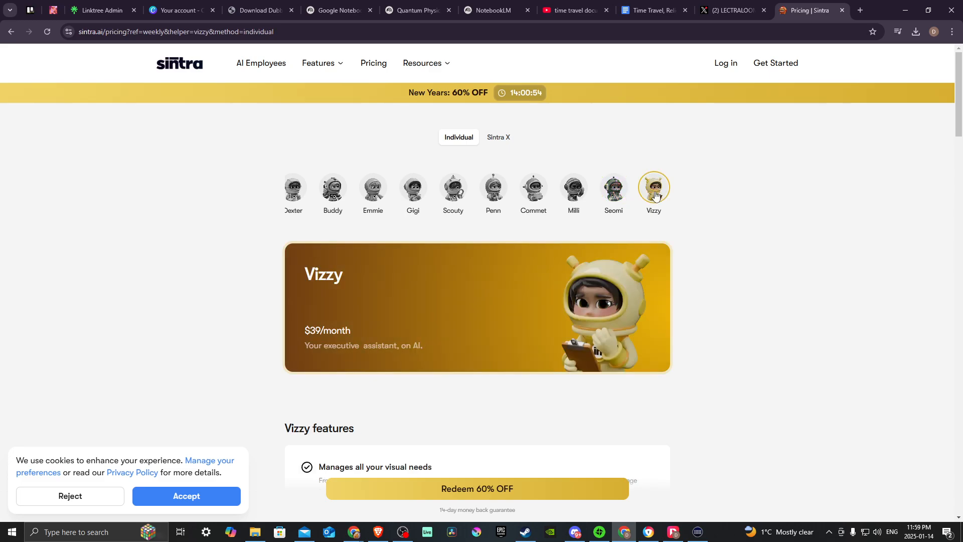
mouse_move(357, 304)
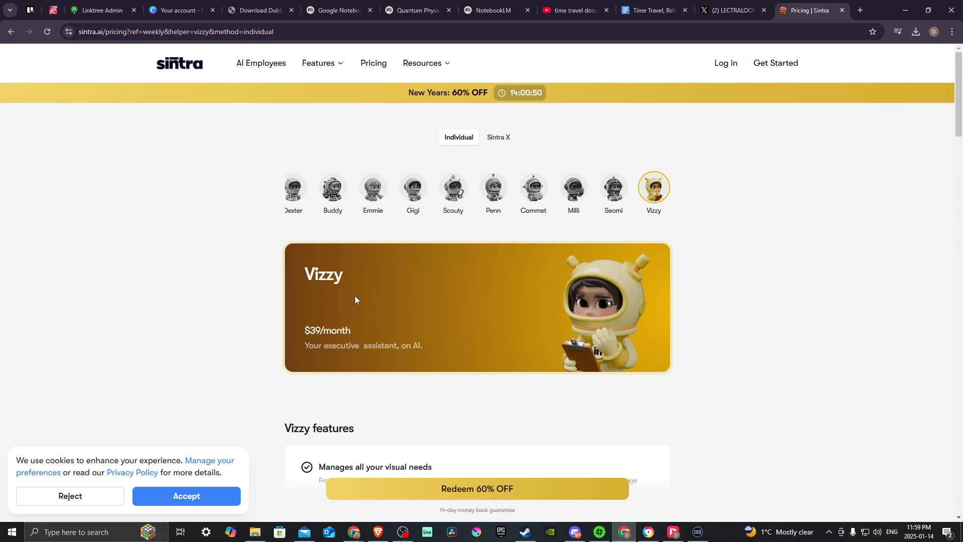
- Revisit Dexter's data analytics plan, then Buddy's $39/month business strategist plan
left_click(293, 188)
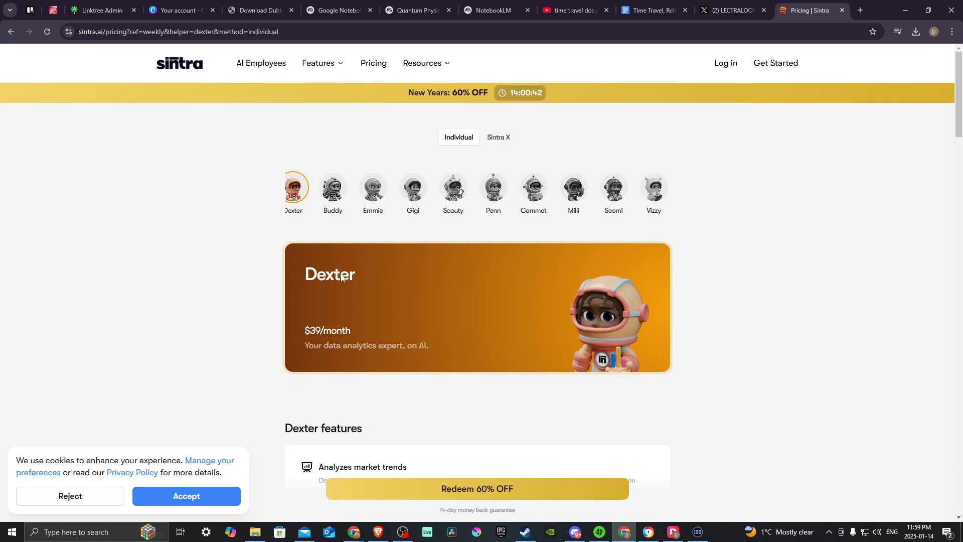
left_click(332, 189)
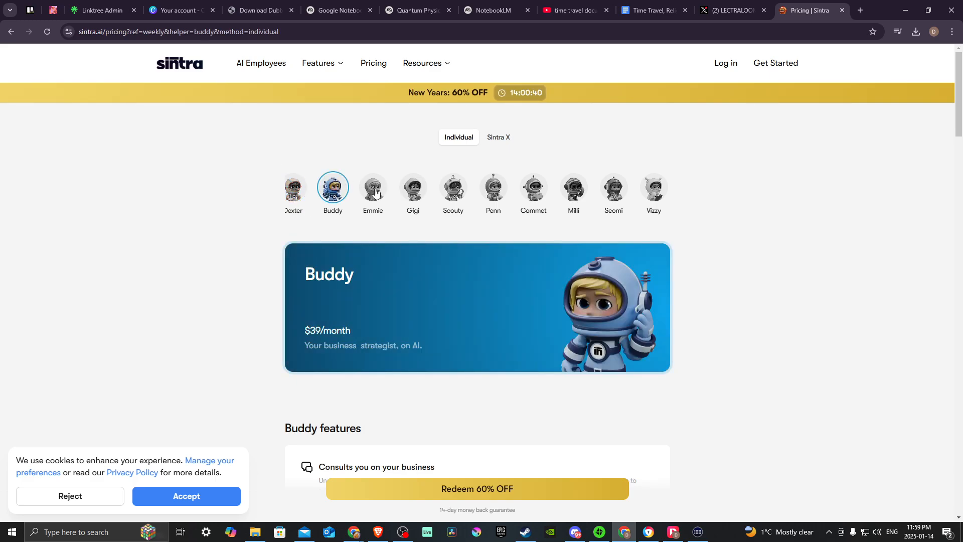
- Show Penn's copywriting plan, then Seomi's, ending on Vizzy's $39/month executive assistant plan
left_click(492, 187)
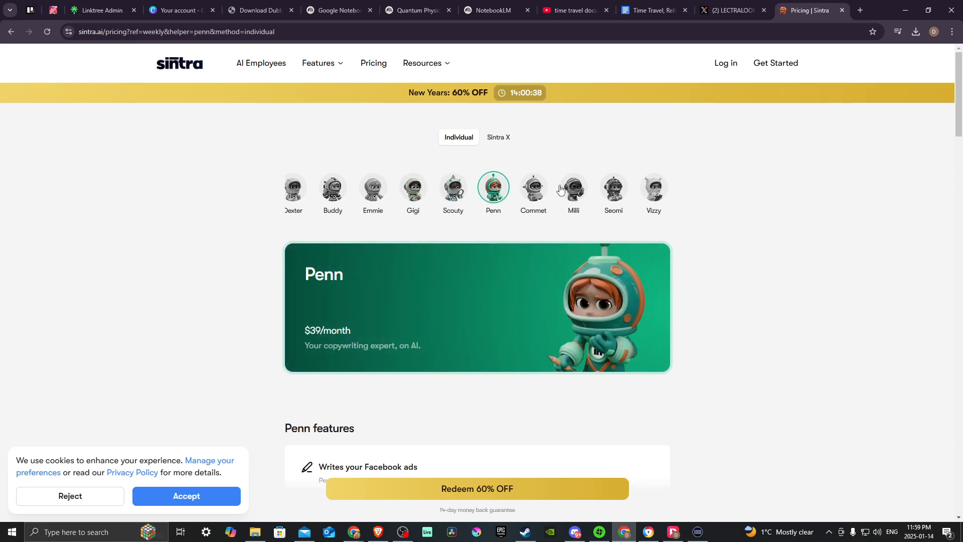
left_click(612, 188)
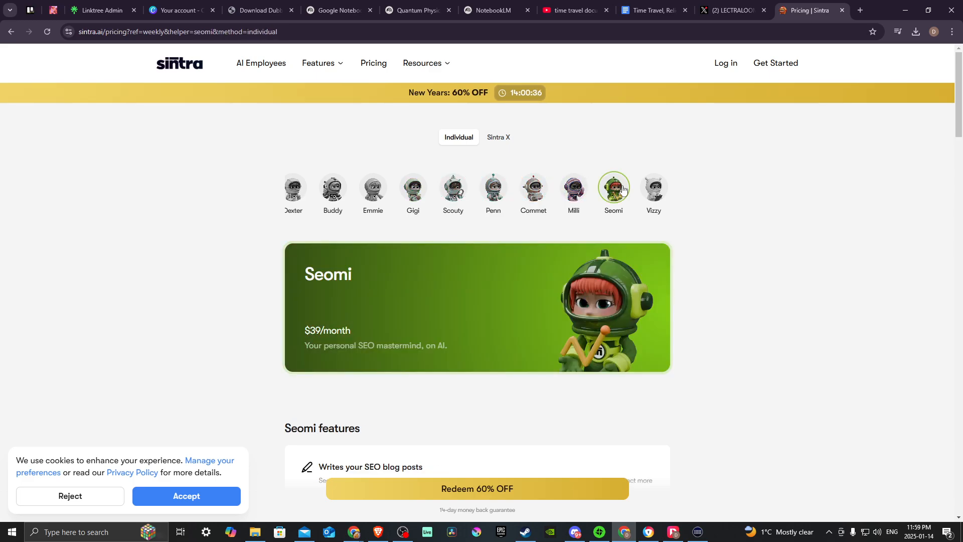
left_click(653, 190)
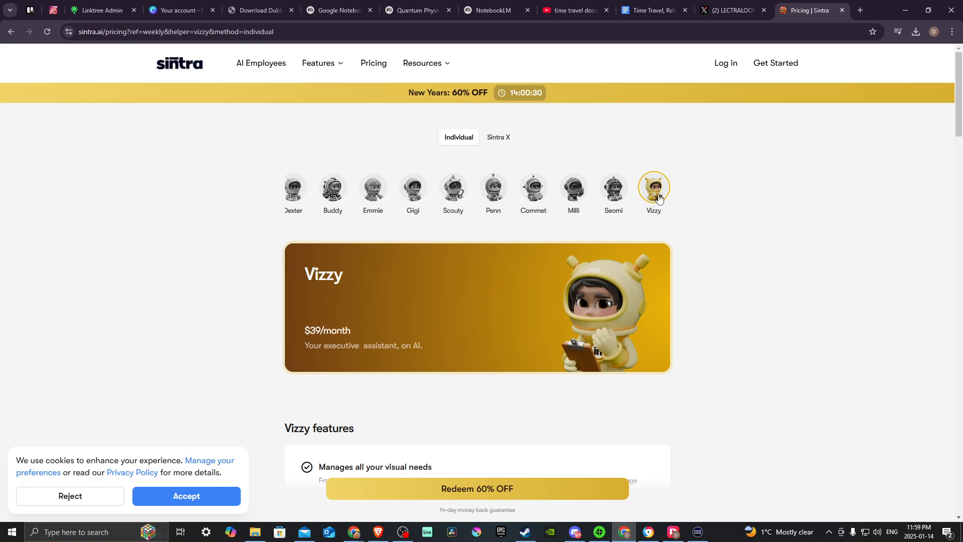
mouse_move(686, 209)
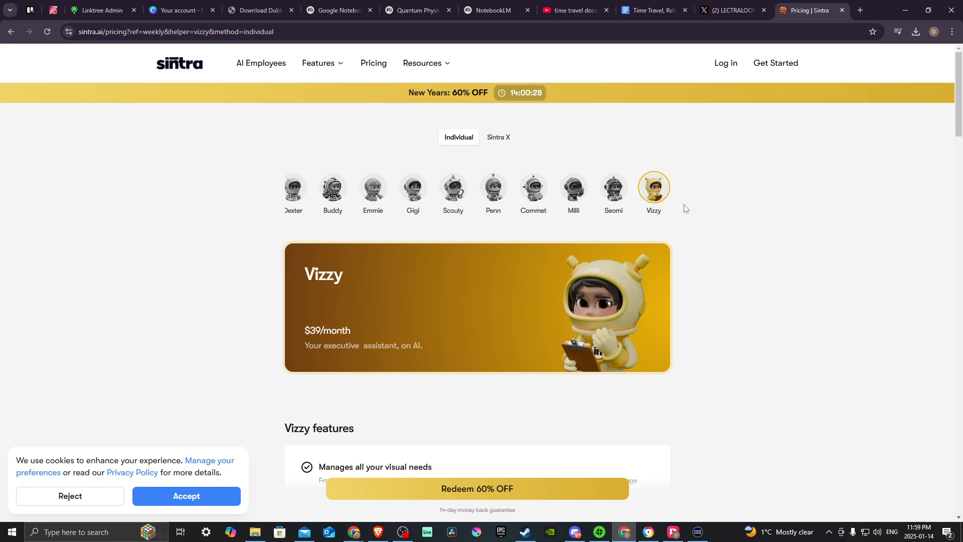
mouse_move(686, 207)
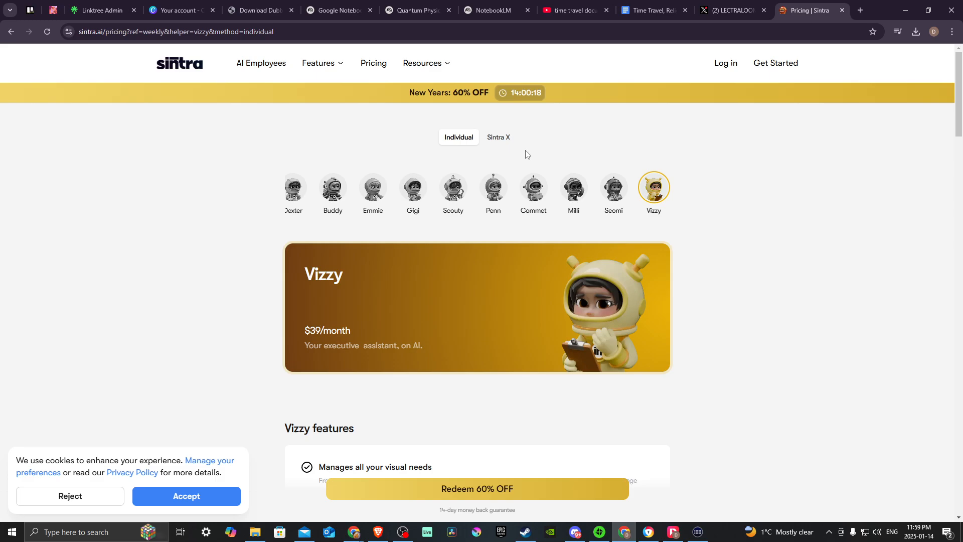
mouse_move(725, 219)
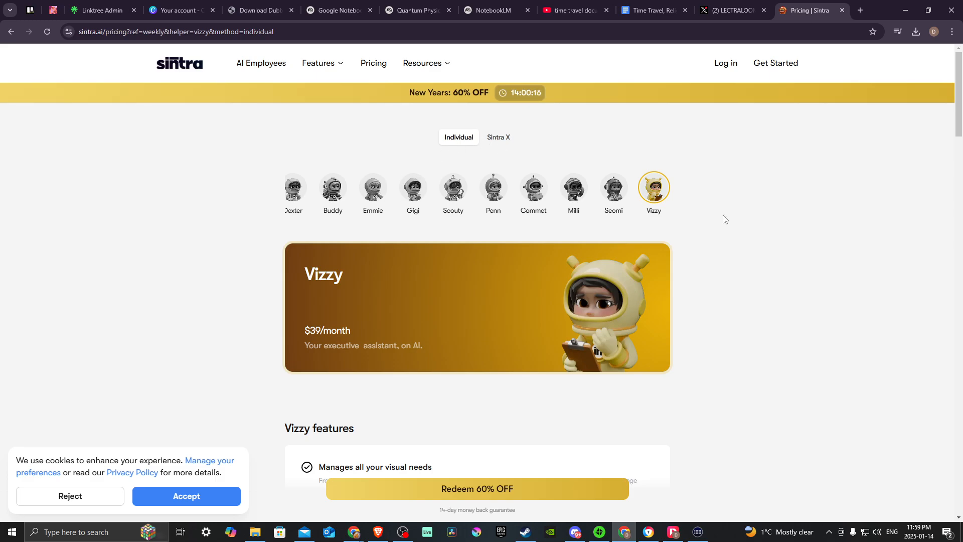
- Scroll into Vizzy's plan details and accept the cookie notice
scroll("down", 3)
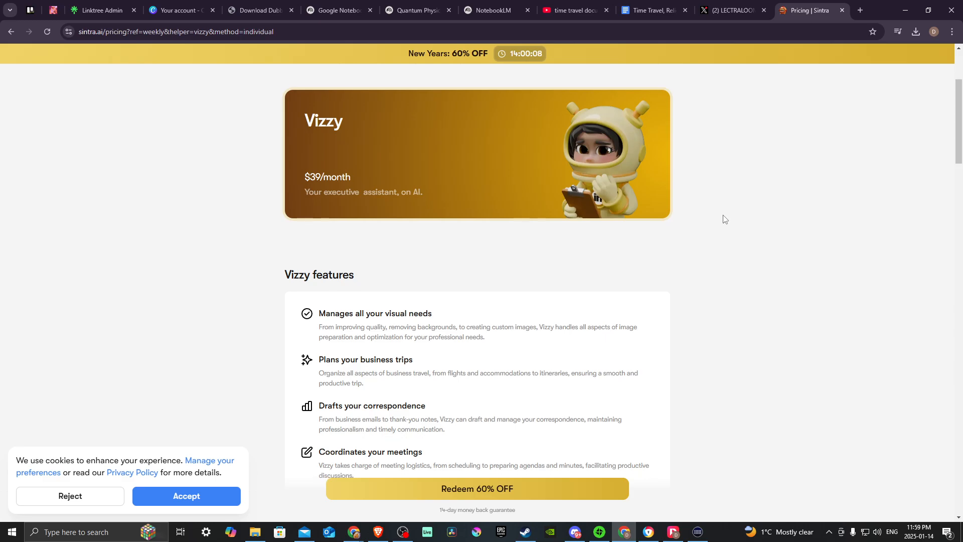
scroll("down", 3)
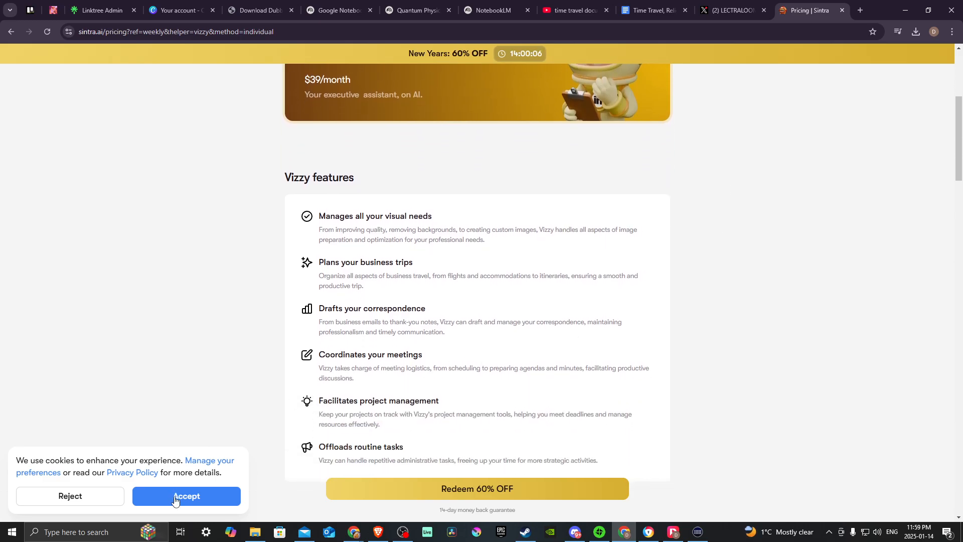
left_click(187, 495)
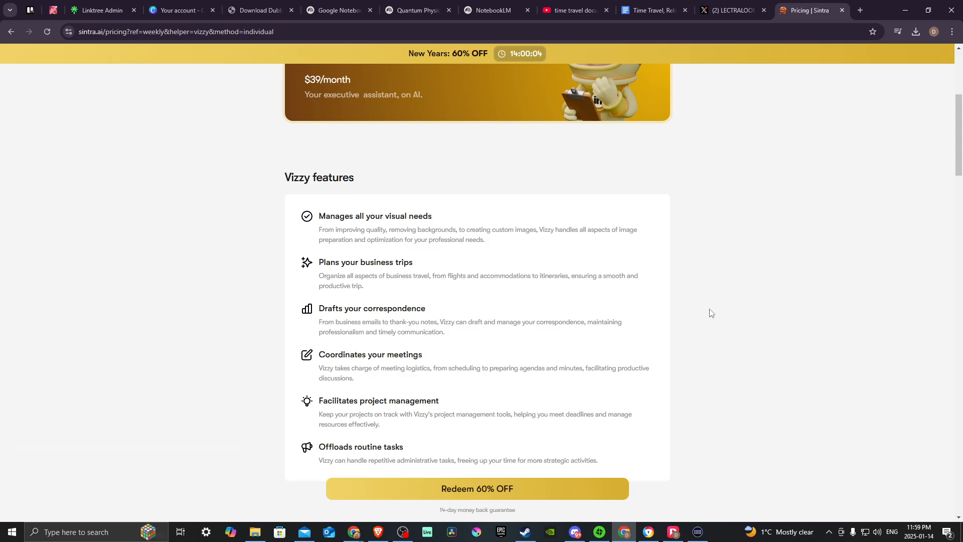
- Browse Vizzy's features, included tools, extra benefits and Buying with Sintra guarantees
scroll("down", 3)
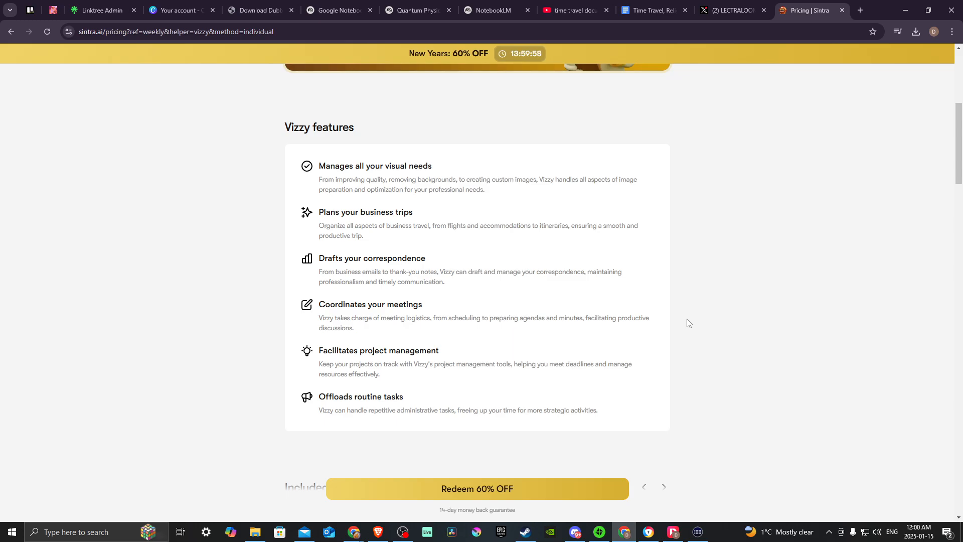
scroll("down", 3)
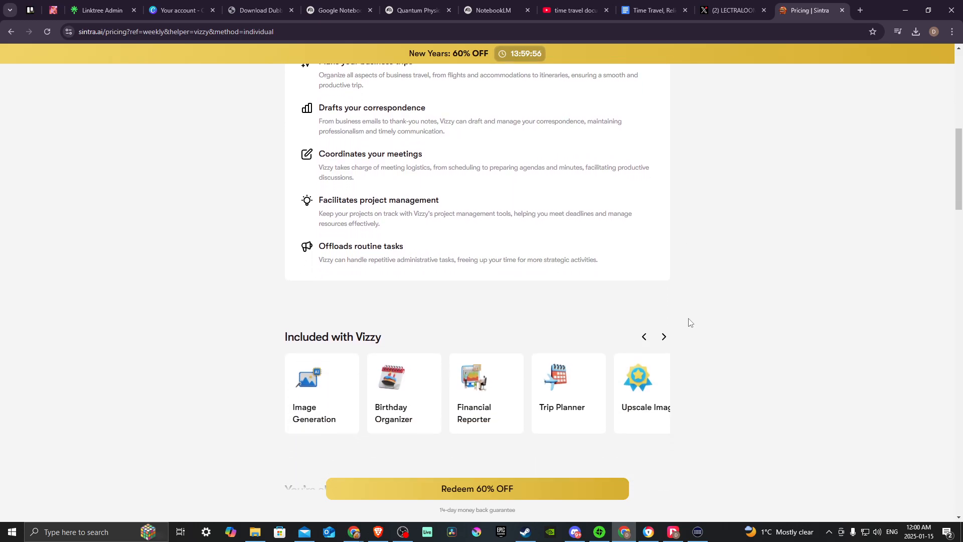
scroll("down", 3)
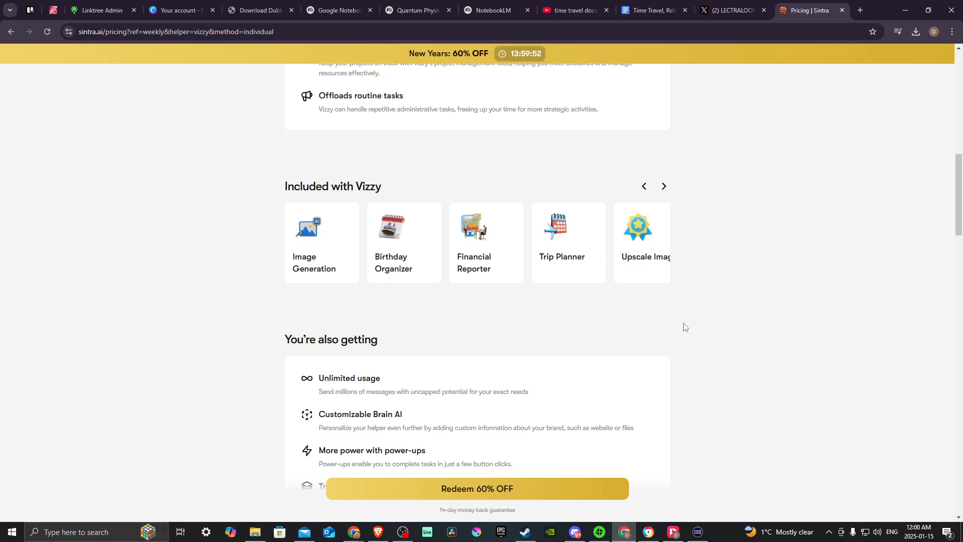
scroll("down", 3)
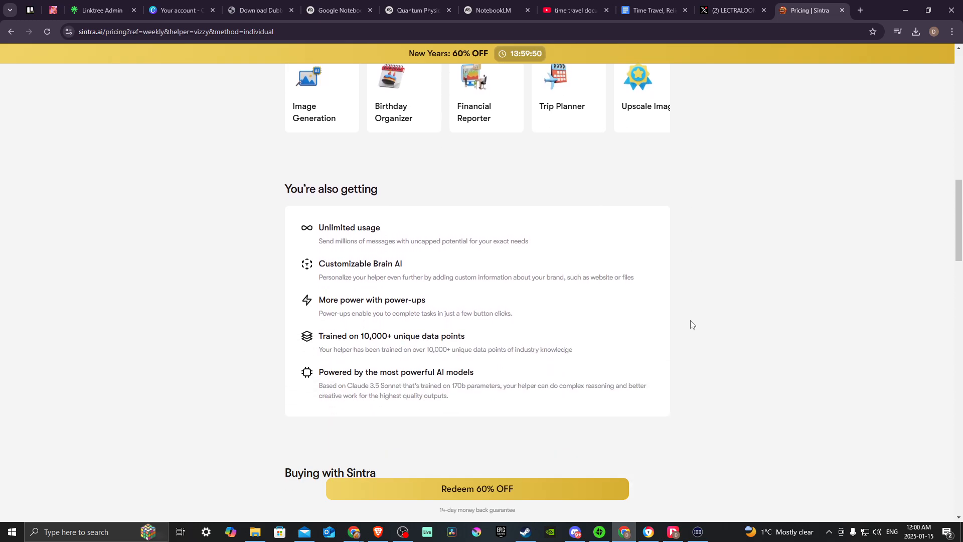
mouse_move(689, 323)
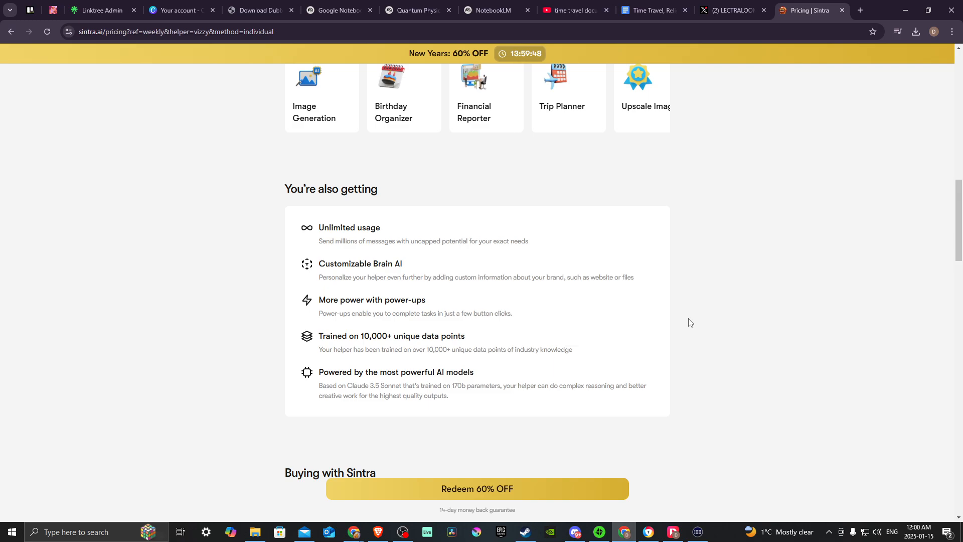
scroll("down", 3)
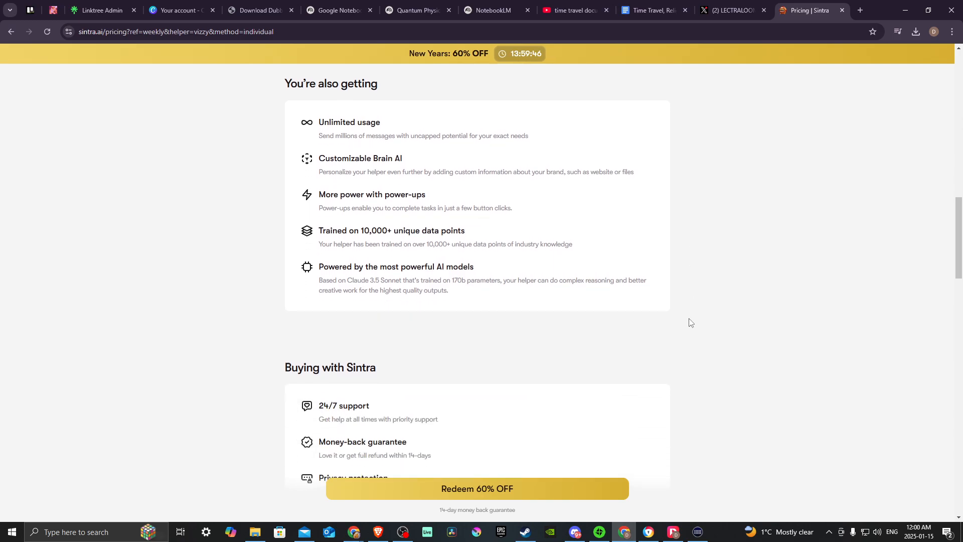
scroll("down", 3)
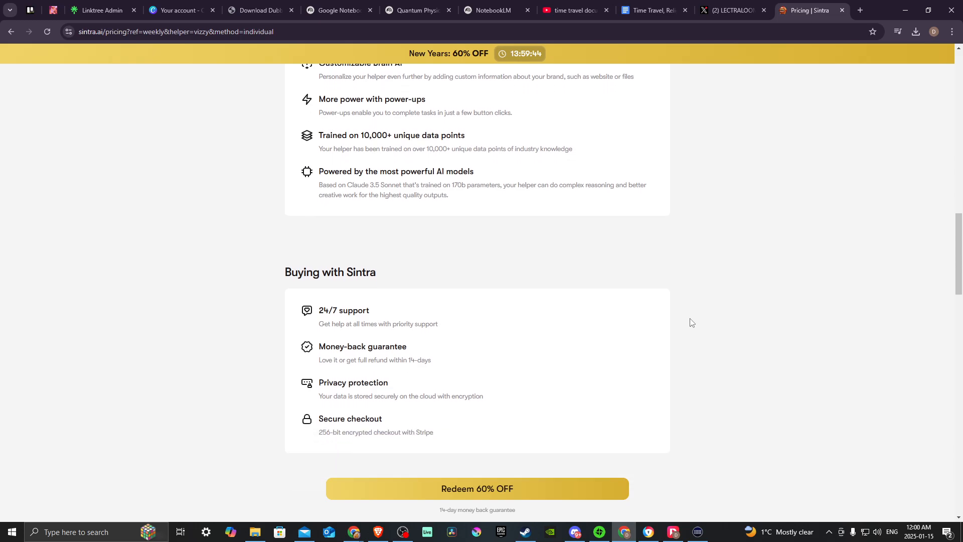
scroll("up", 3)
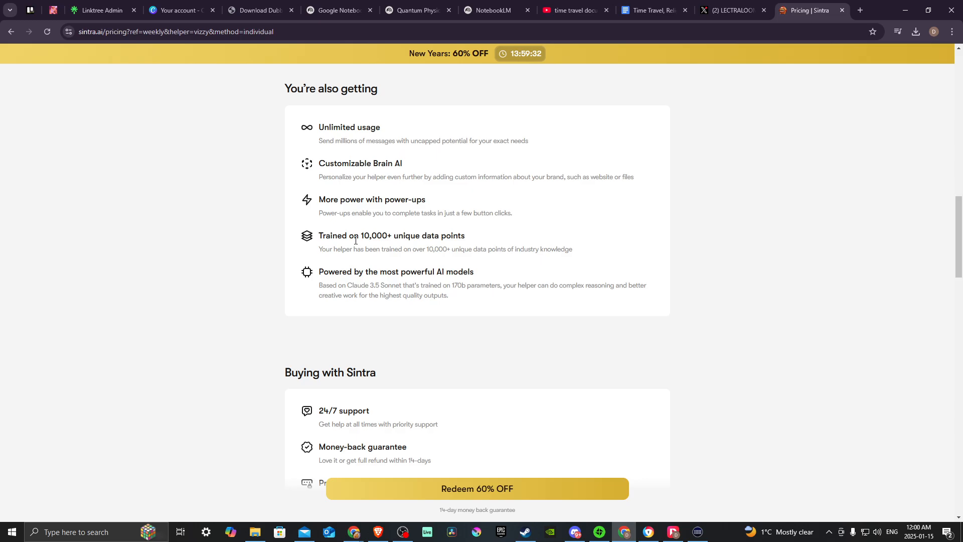
mouse_move(364, 244)
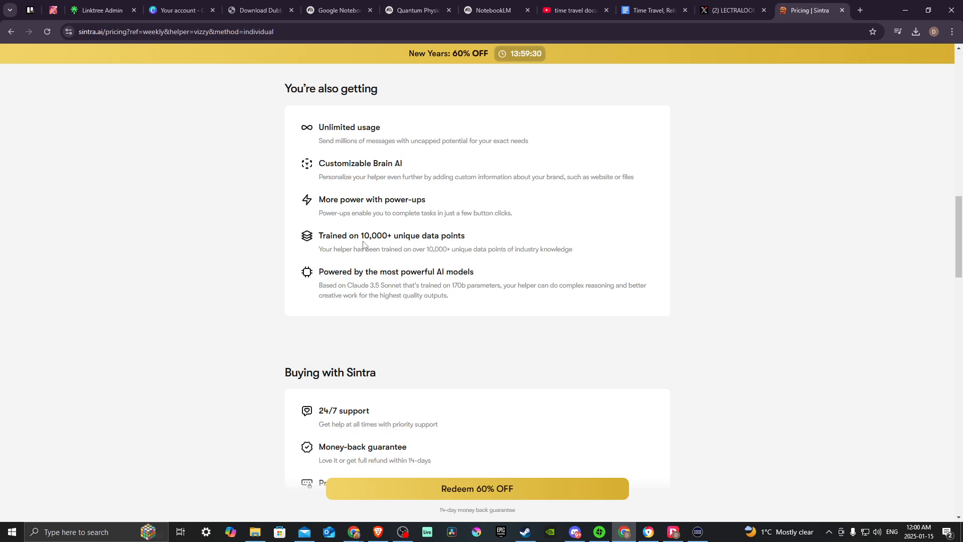
mouse_move(519, 262)
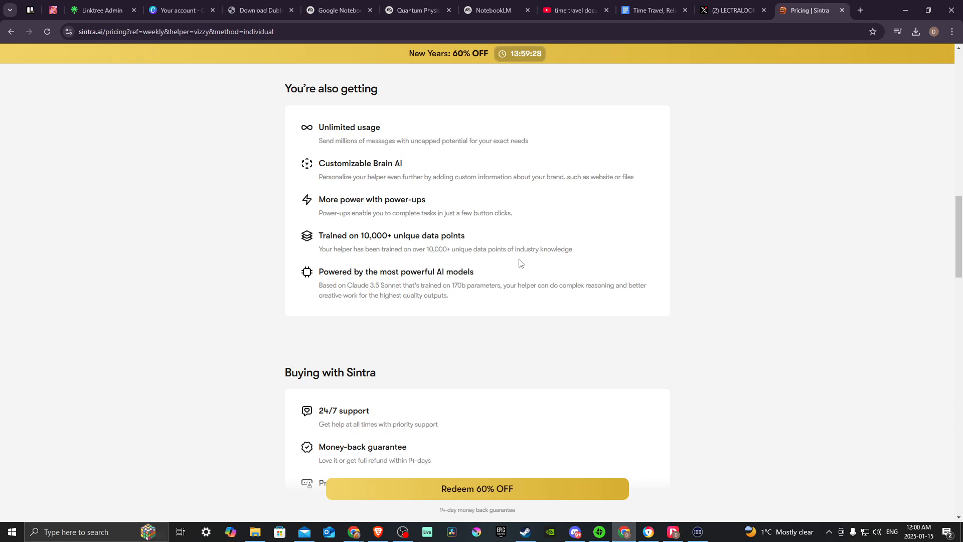
mouse_move(652, 239)
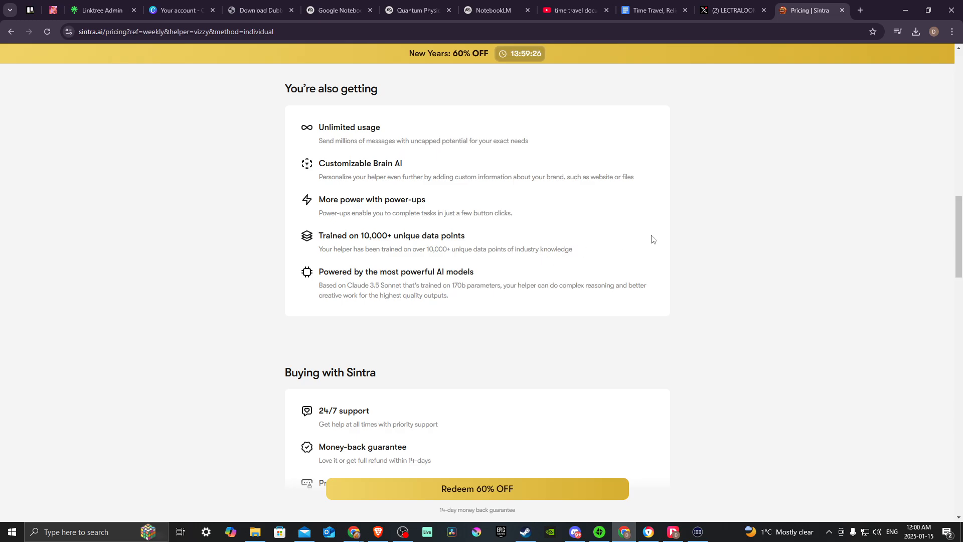
mouse_move(642, 249)
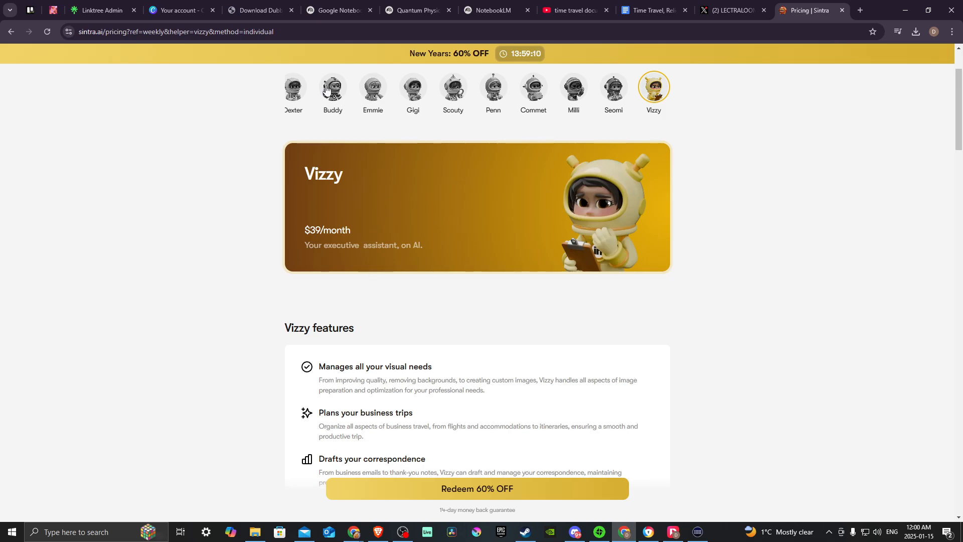
- Show Buddy's $39/month plan covering business consulting, new strategies and product launches
left_click(332, 87)
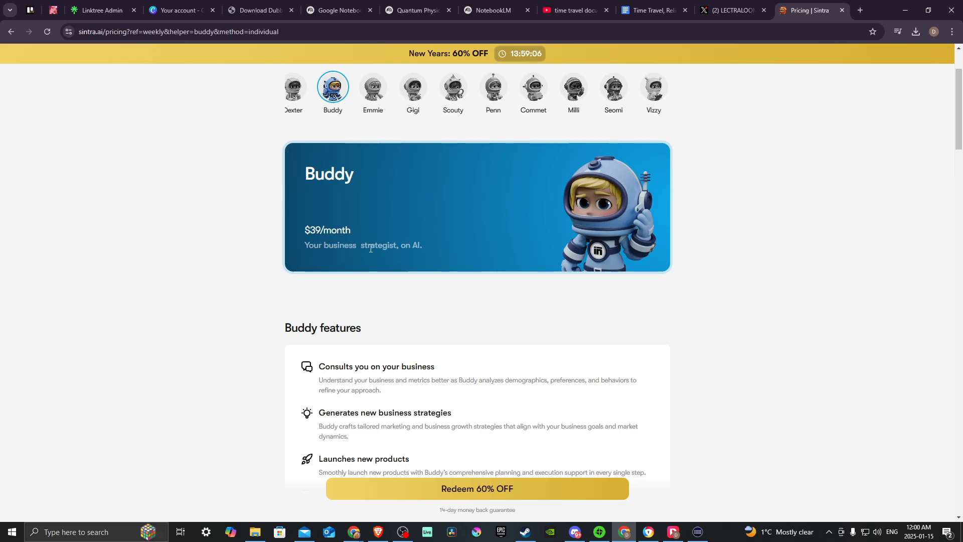
mouse_move(577, 239)
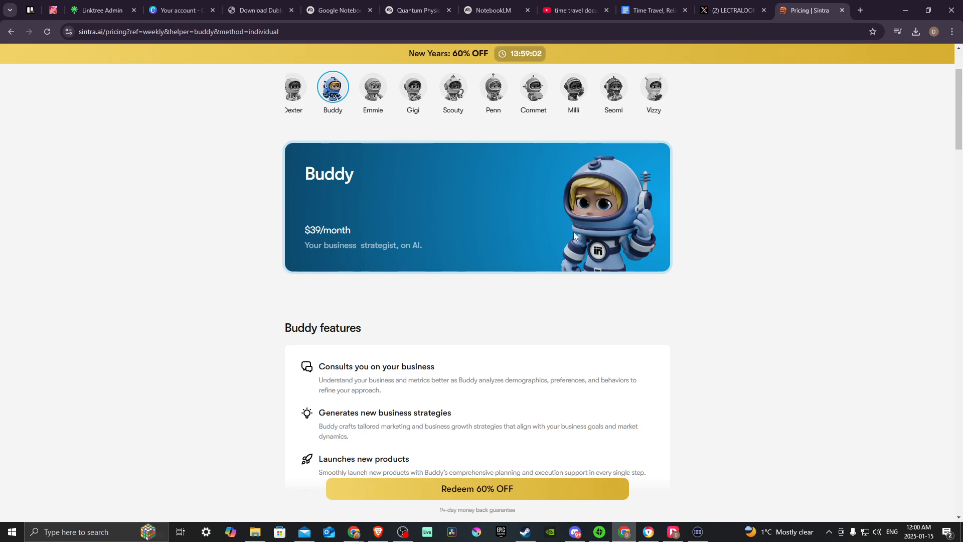
mouse_move(587, 200)
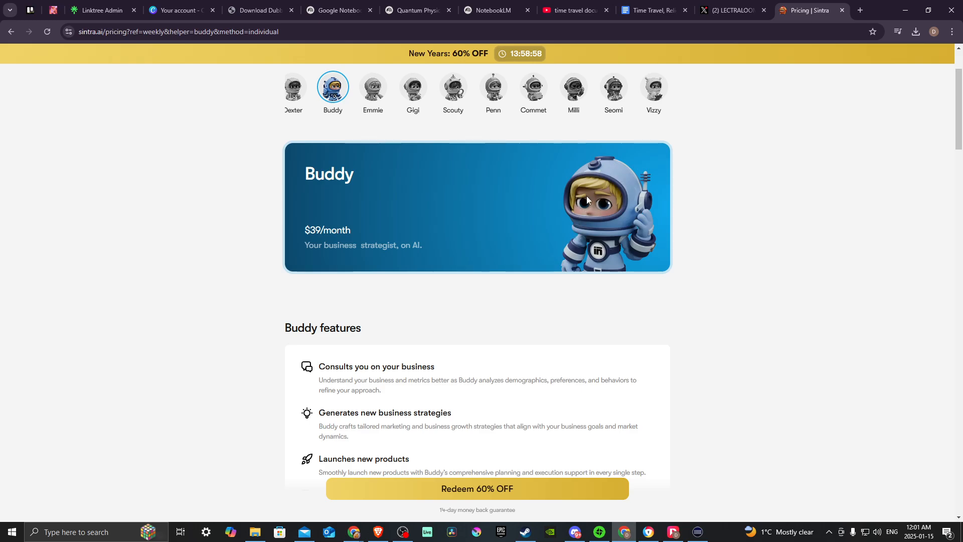
mouse_move(592, 202)
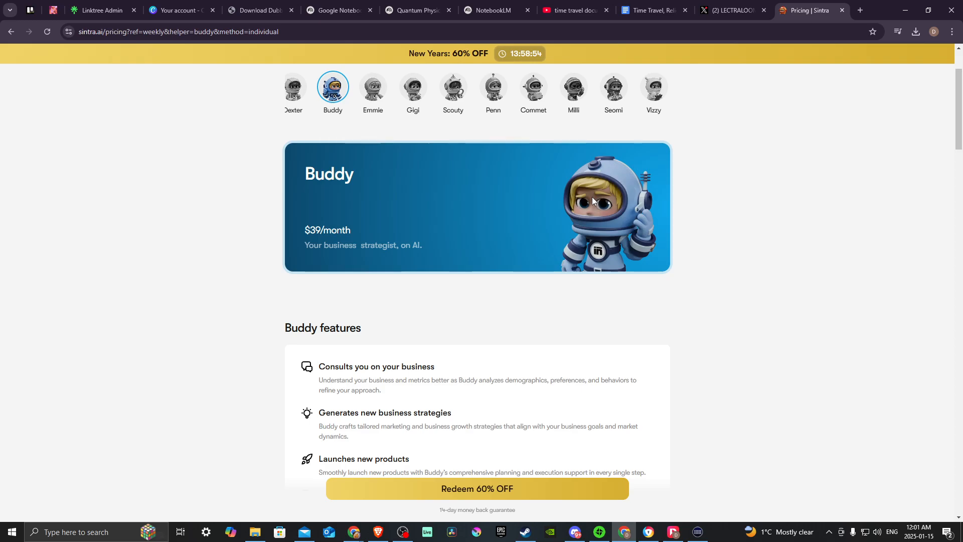
mouse_move(596, 200)
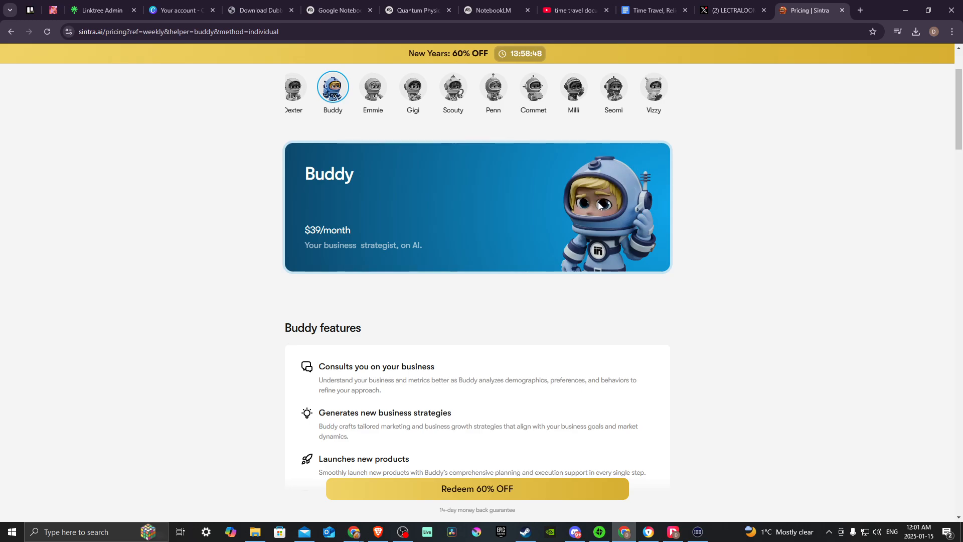
mouse_move(600, 201)
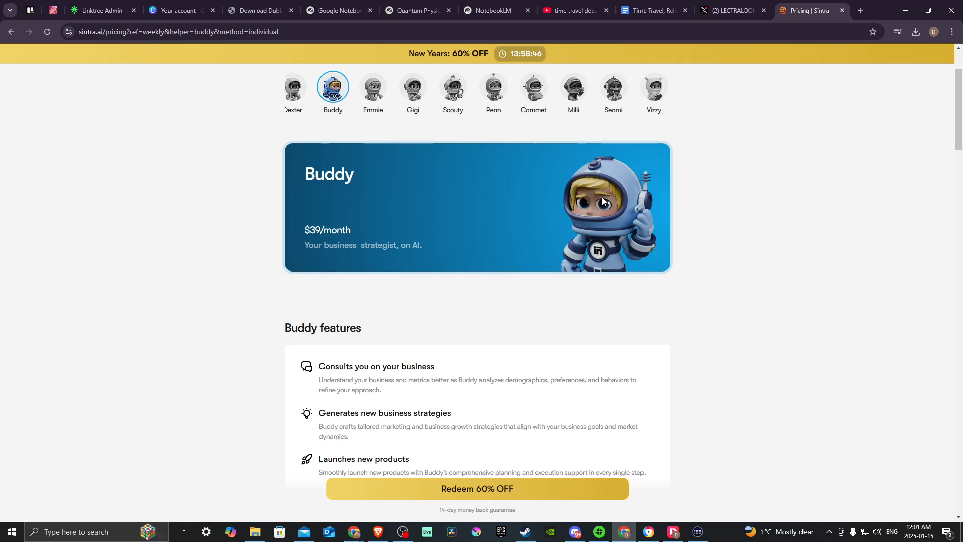